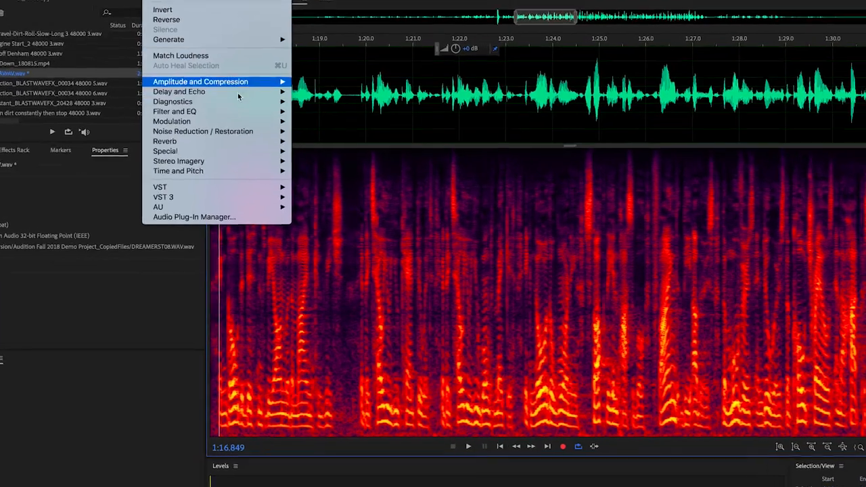
{"action": "mouse_move", "coordinate": [203, 131]}
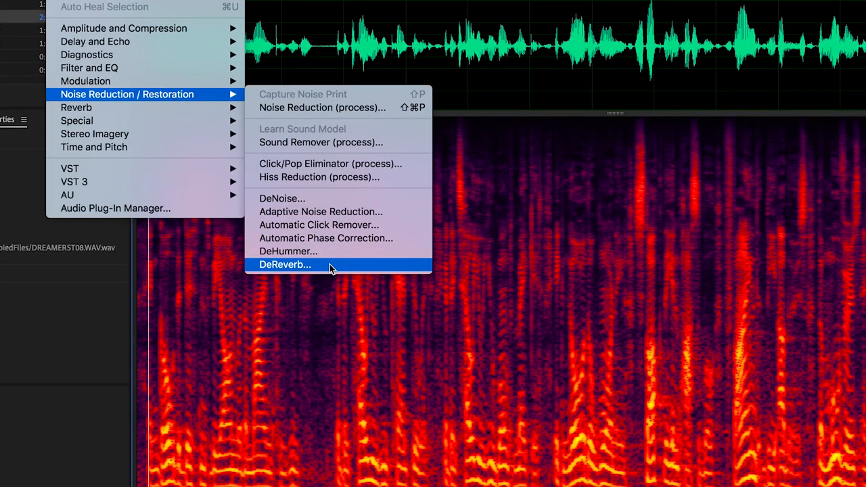
Apply DeReverb to the dialogue with a much higher amount, focusing the reduction on mid frequencies
{"action": "left_click", "coordinate": [284, 264]}
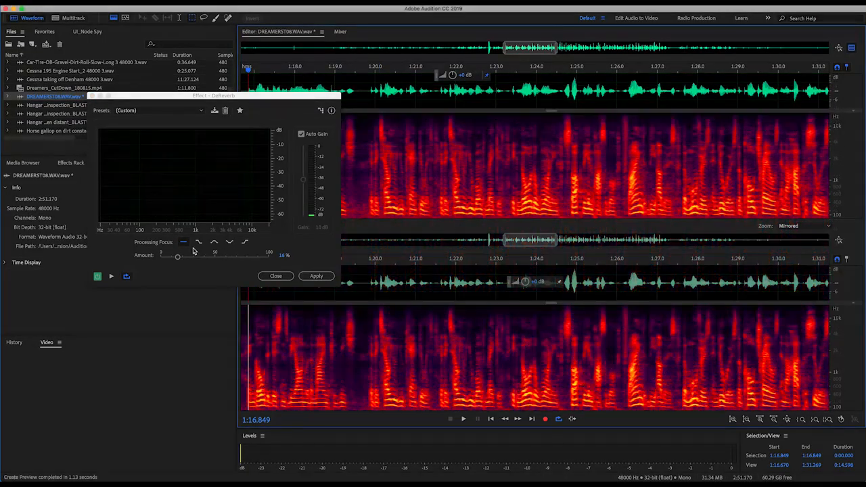
{"action": "left_click_drag", "start_coordinate": [177, 256], "coordinate": [243, 255]}
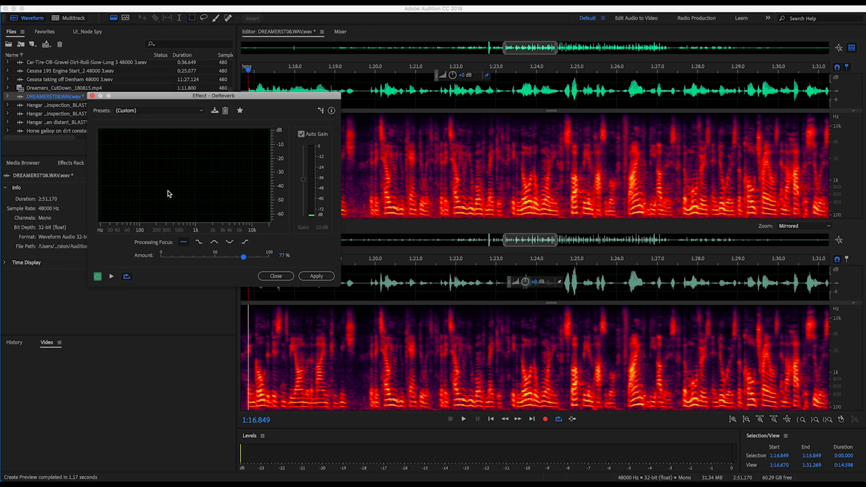
{"action": "left_click", "coordinate": [111, 276]}
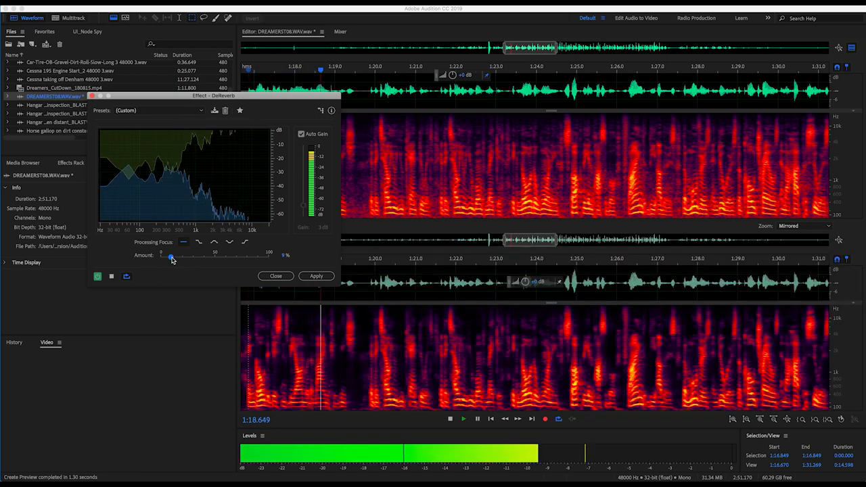
{"action": "left_click_drag", "start_coordinate": [170, 259], "coordinate": [249, 258]}
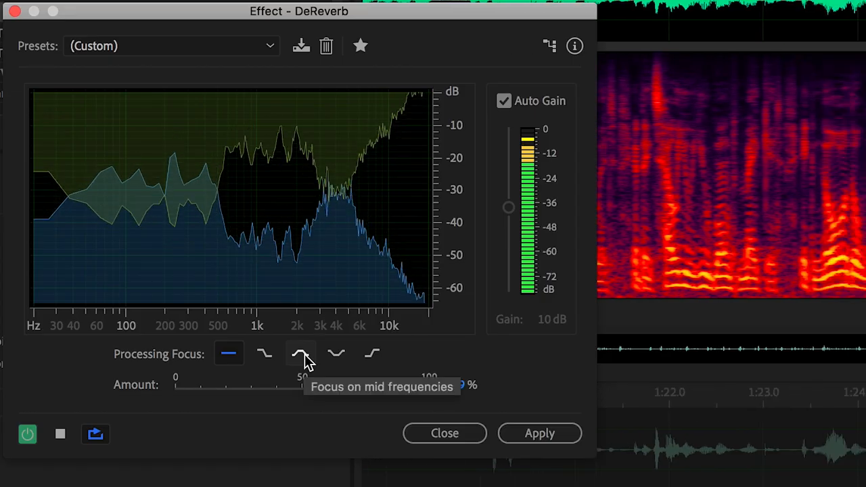
{"action": "left_click", "coordinate": [301, 352]}
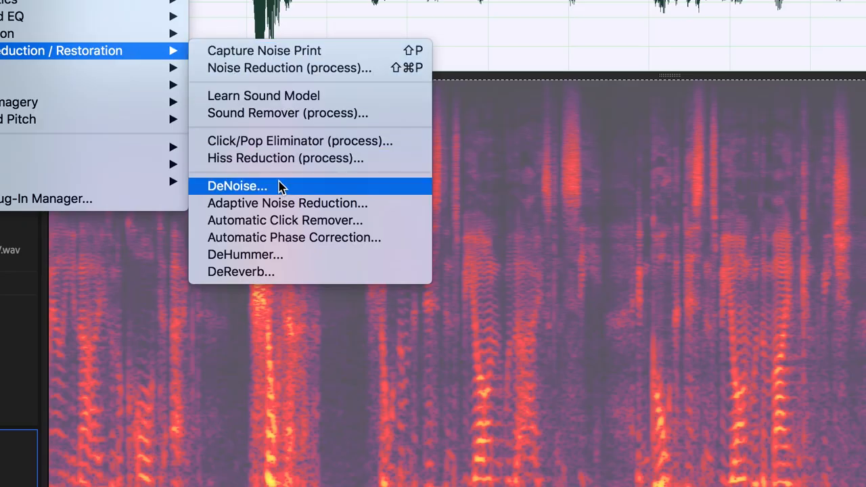
Apply DeNoise to the recording at a 78% reduction amount
{"action": "left_click", "coordinate": [237, 187]}
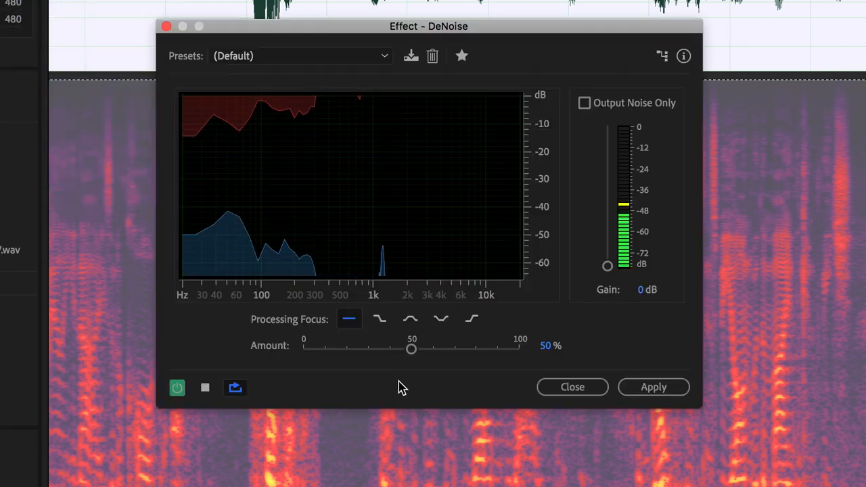
{"action": "left_click", "coordinate": [411, 349]}
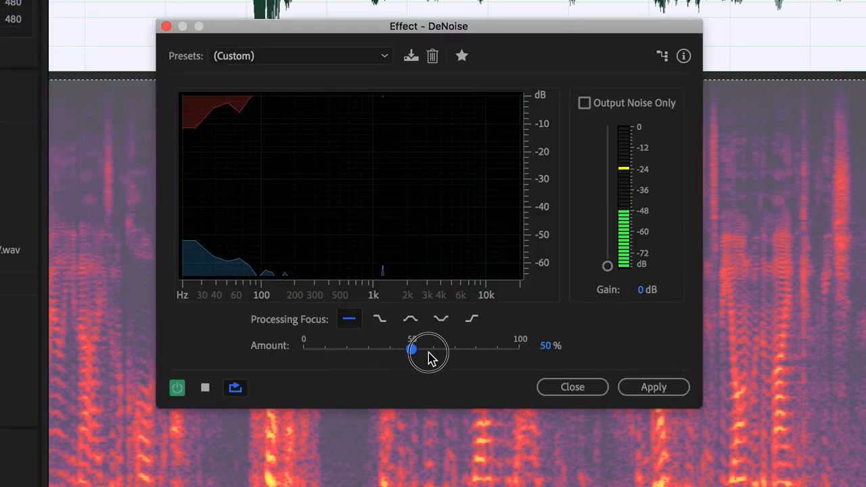
{"action": "left_click_drag", "start_coordinate": [412, 350], "coordinate": [471, 350]}
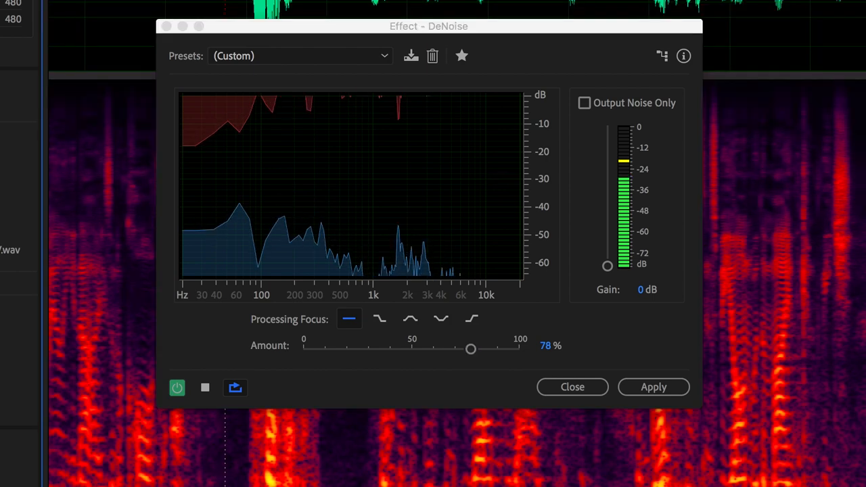
{"action": "left_click", "coordinate": [571, 387]}
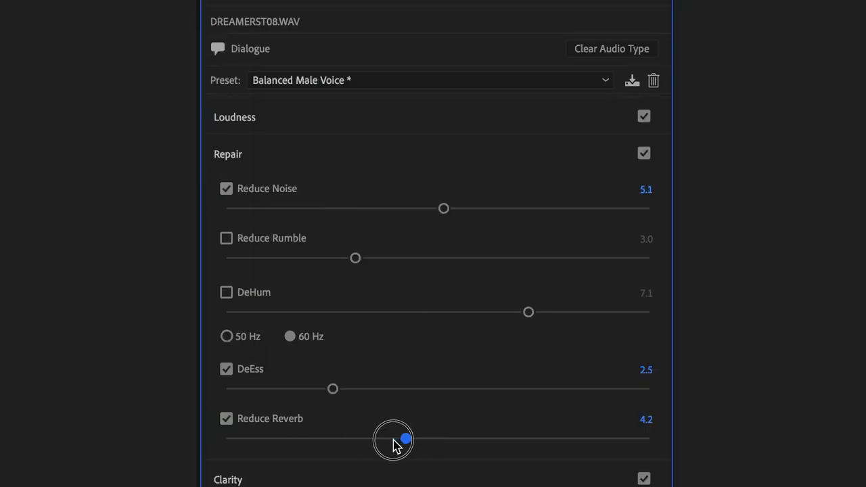
Raise Reduce Reverb in Essential Sound from 4.2 to 5.9
{"action": "left_click_drag", "start_coordinate": [405, 440], "coordinate": [475, 439]}
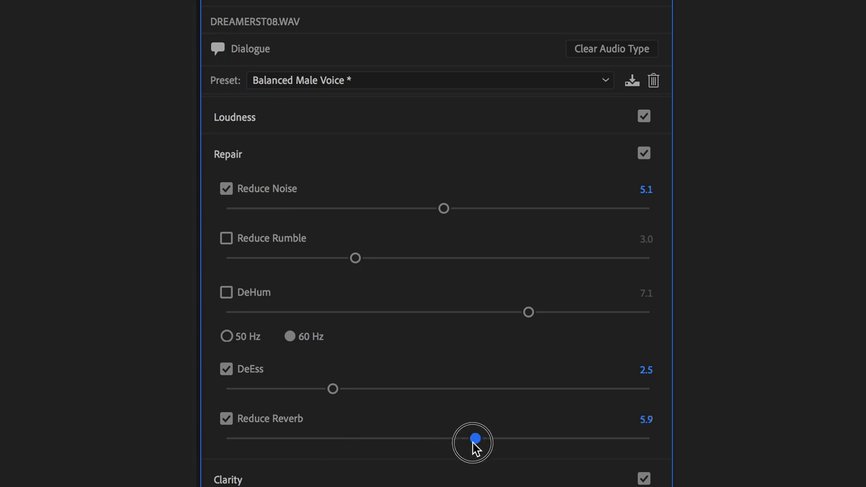